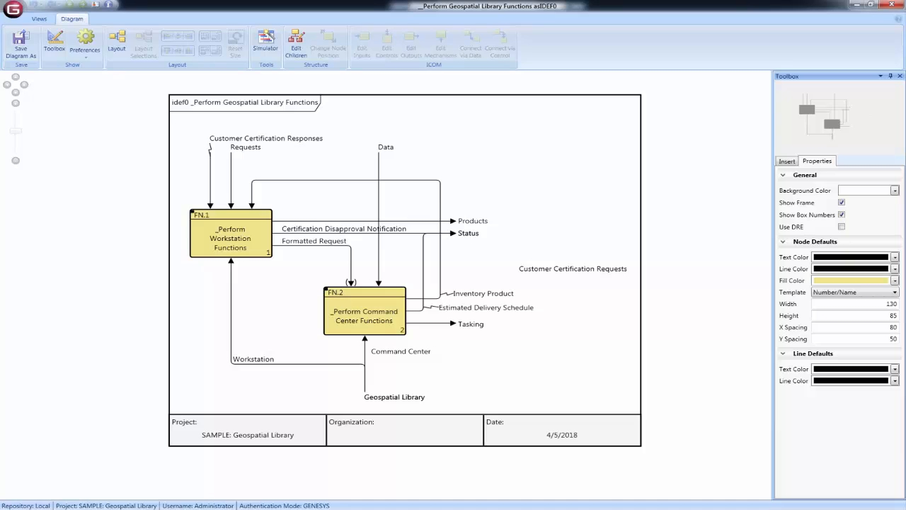
pyautogui.moveTo(127, 218)
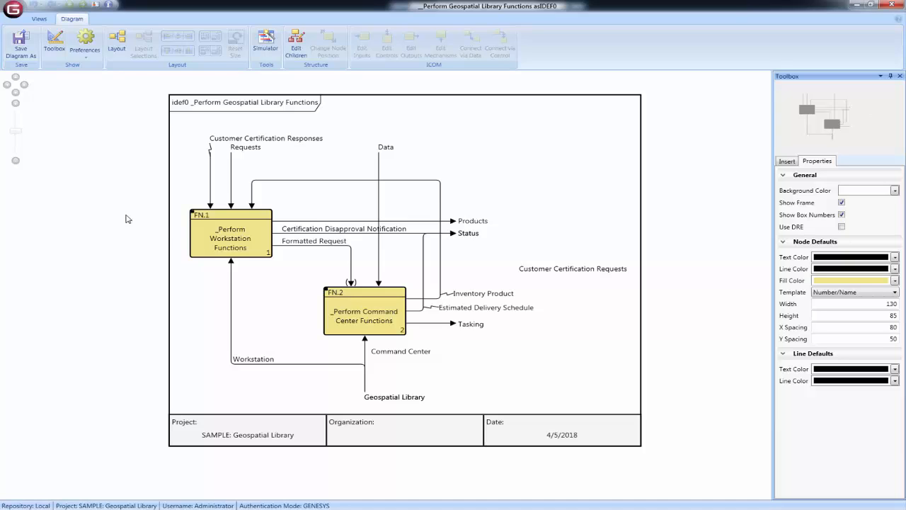
# Navigate the project tree to the idef0_a-0 diagram of Perform Geospatial Library Functions and display it.
pyautogui.click(230, 233)
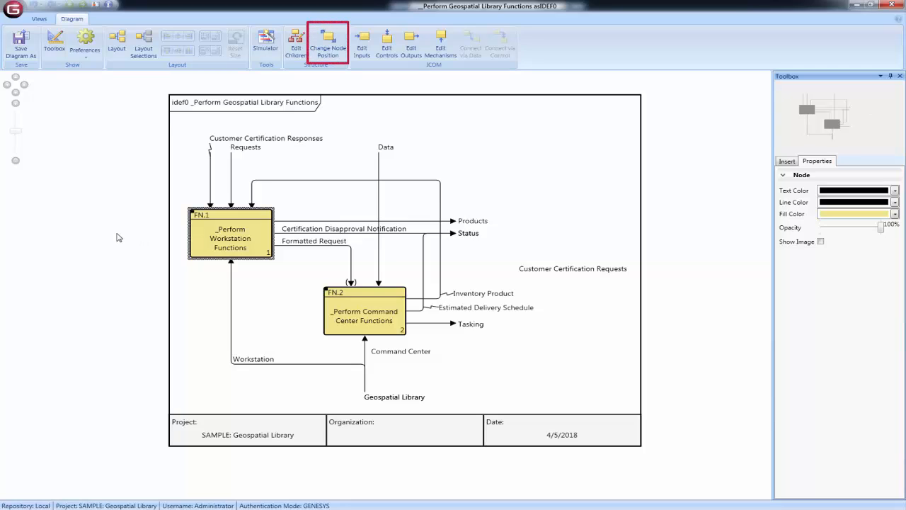
pyautogui.rightClick(213, 244)
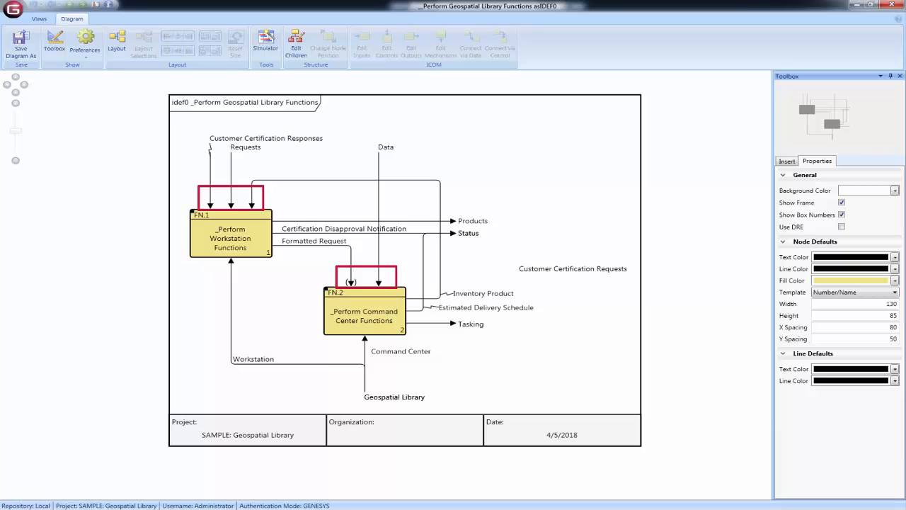
pyautogui.click(531, 390)
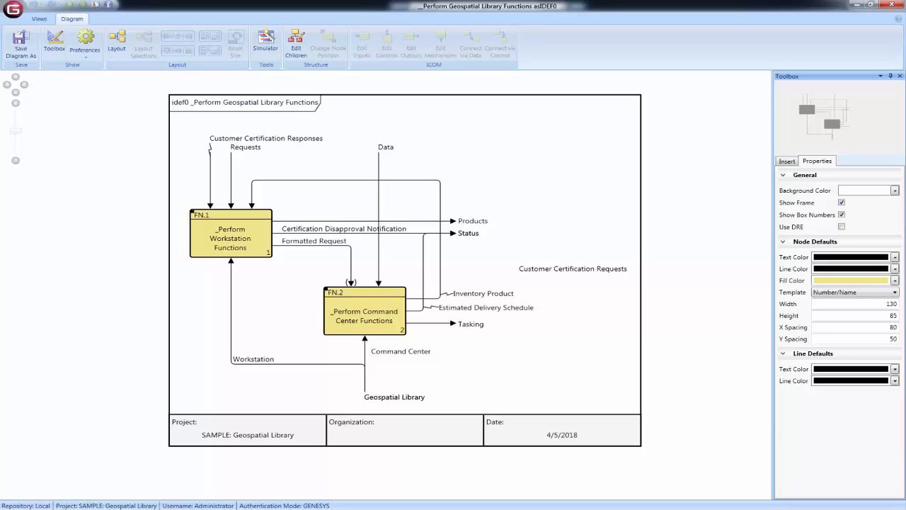
pyautogui.click(572, 269)
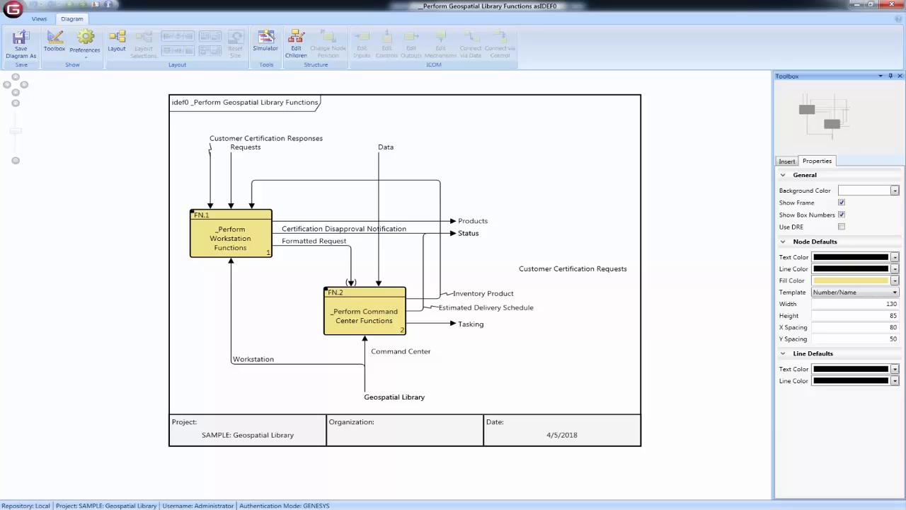
pyautogui.click(347, 186)
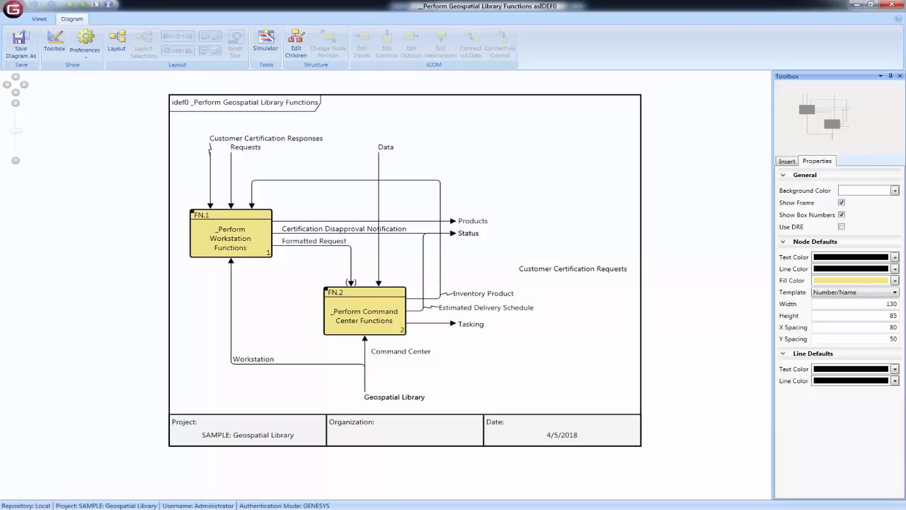
pyautogui.click(354, 361)
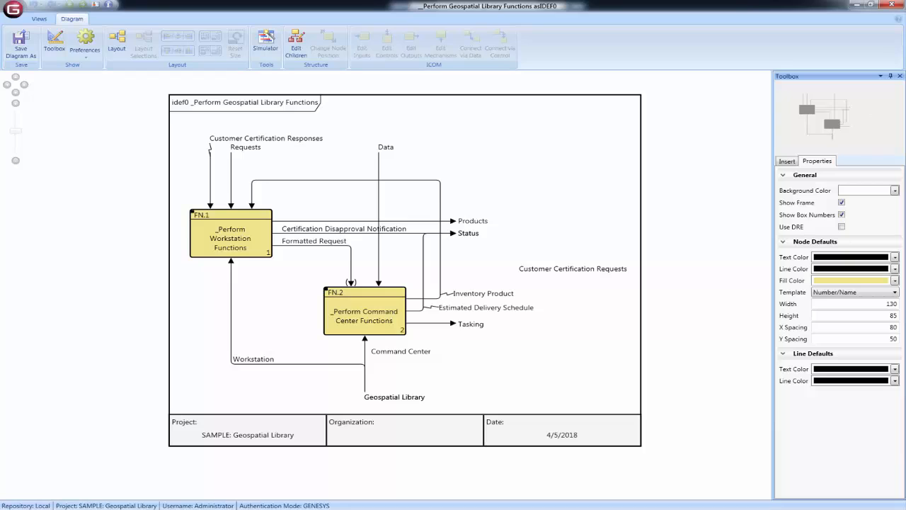
pyautogui.click(394, 396)
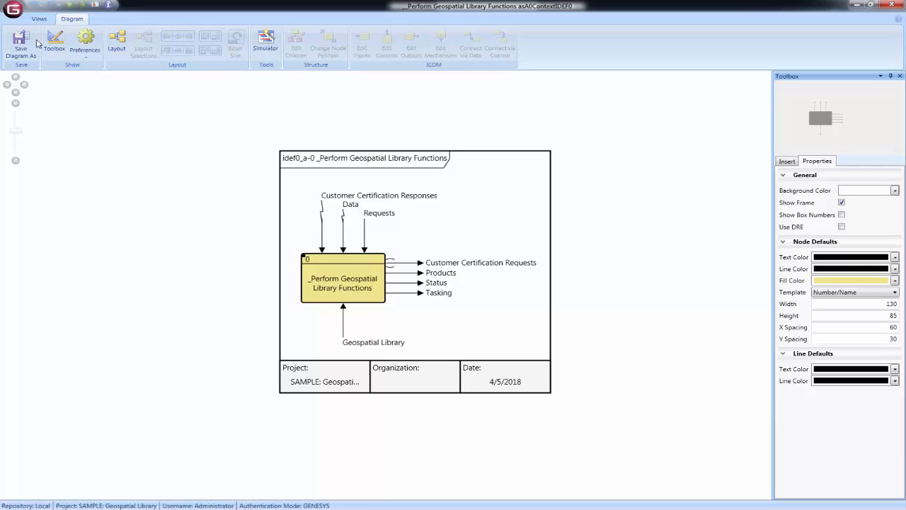
# Enable Show Box Numbers and Use DRE under General in the diagram's Properties.
pyautogui.click(841, 216)
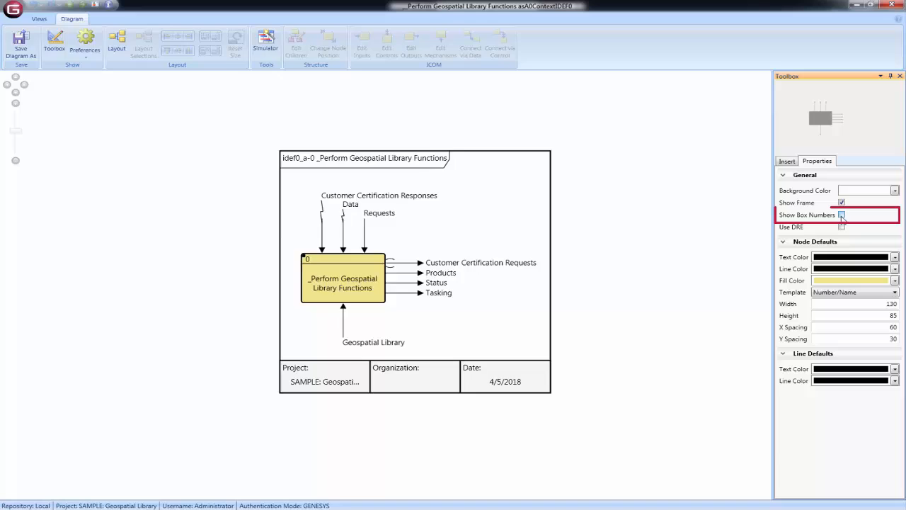
pyautogui.click(841, 216)
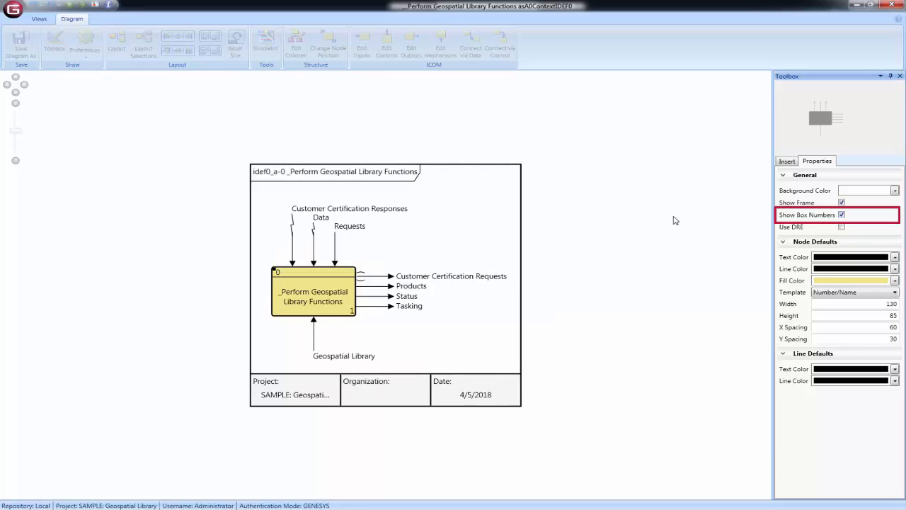
pyautogui.moveTo(671, 219)
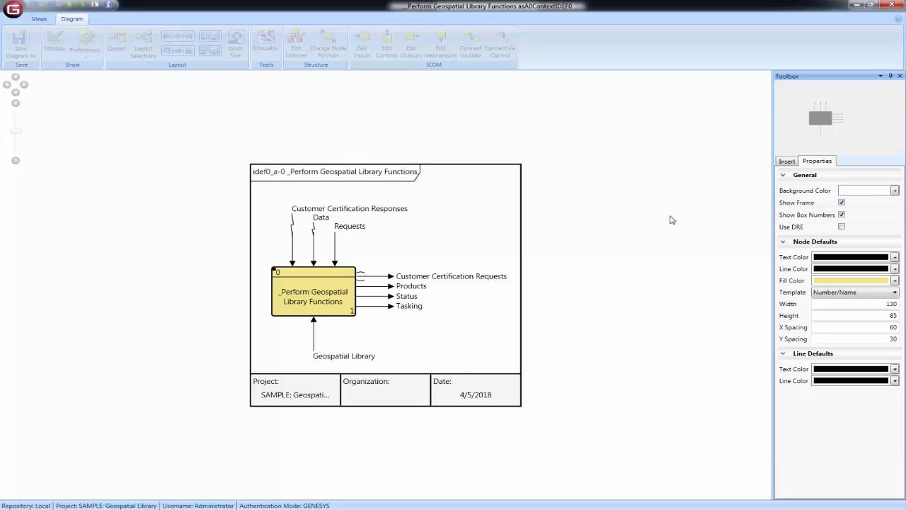
pyautogui.moveTo(793, 226)
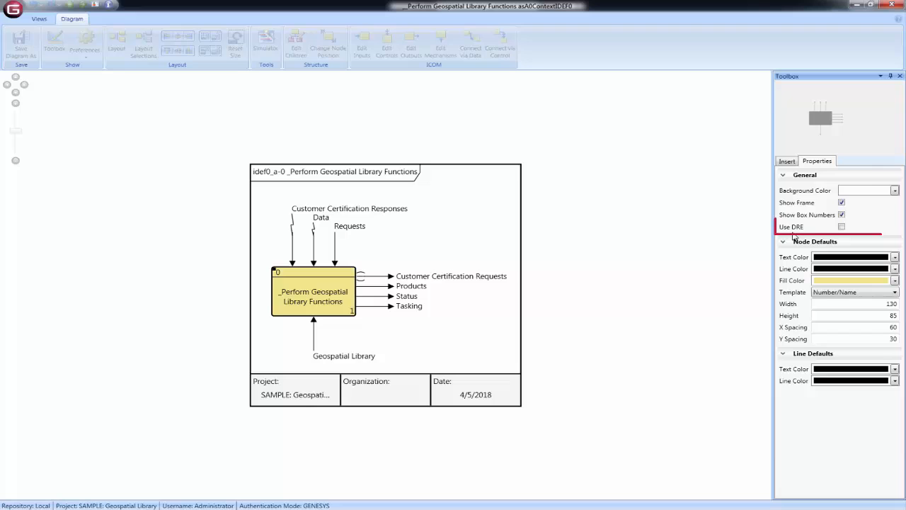
pyautogui.click(841, 227)
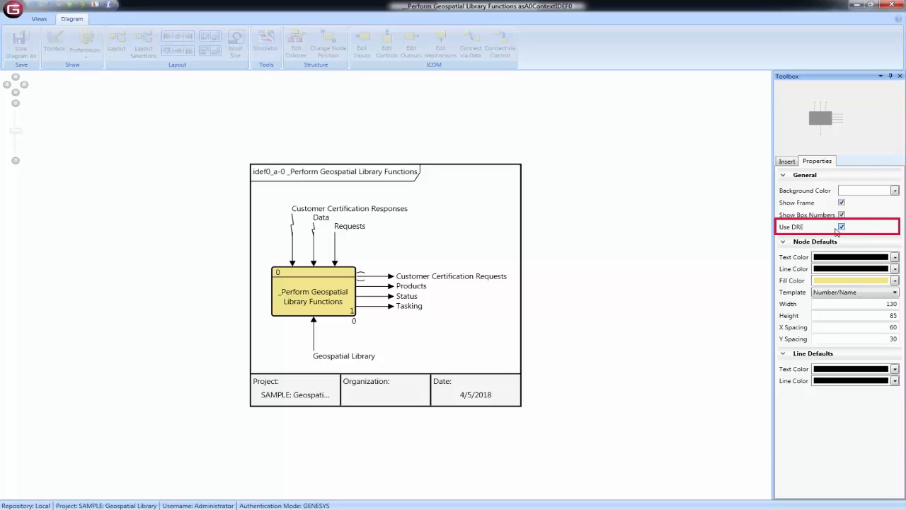
pyautogui.moveTo(631, 194)
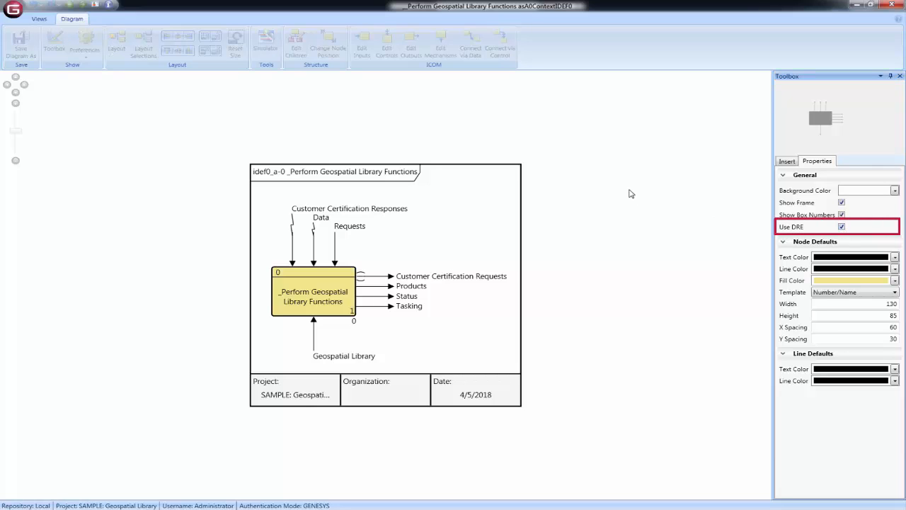